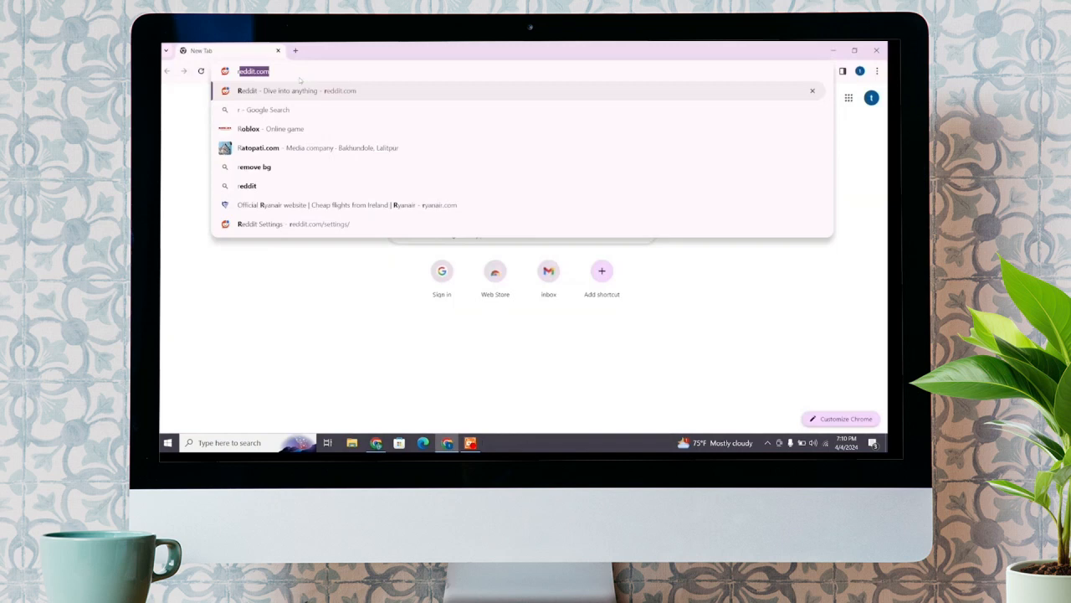
Step: Navigate to reddit.com from the address bar to load the home feed
type("reddit.com")
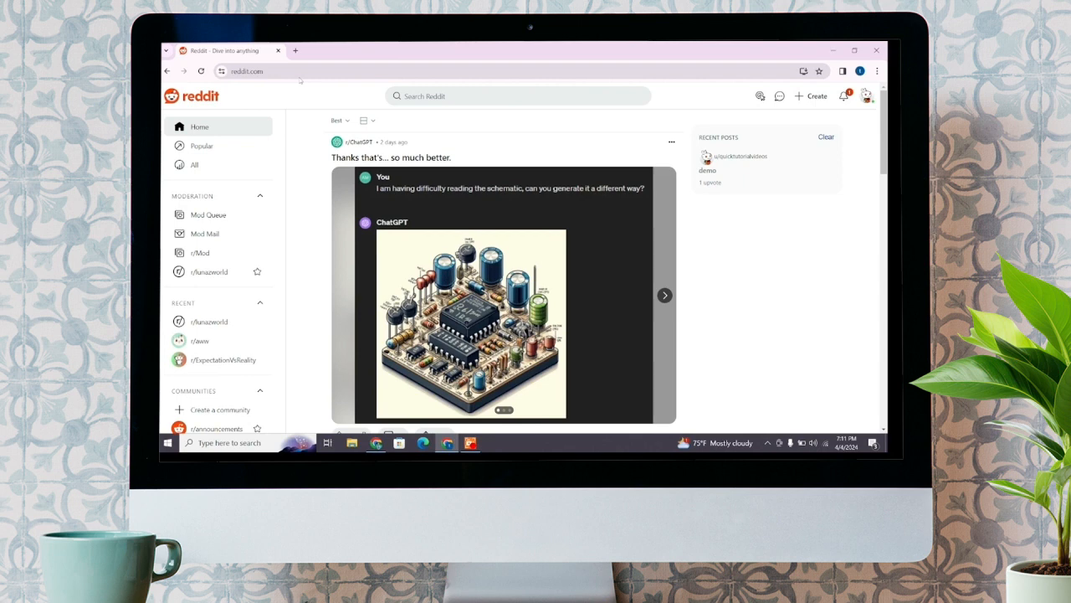
Step: Start a new post from the Reddit header, reaching the empty Create a post form
left_click(827, 138)
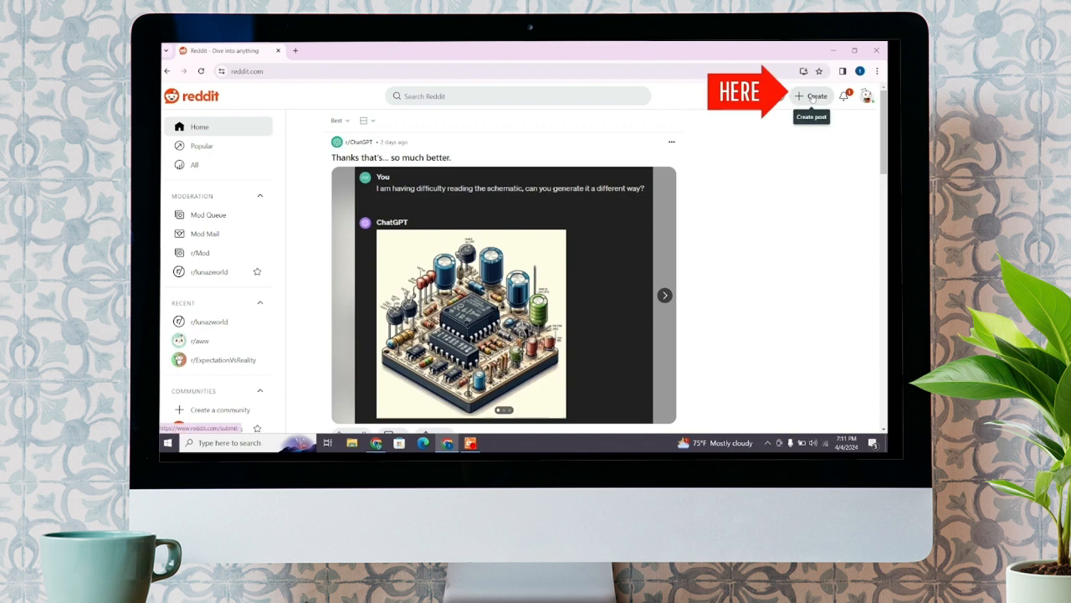
left_click(811, 96)
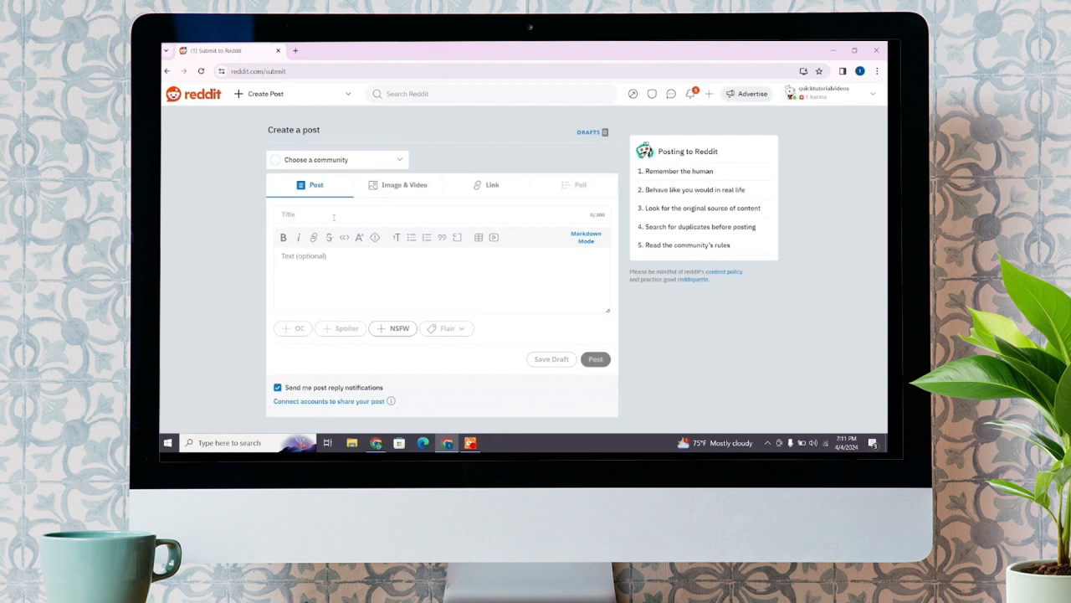
Step: Give the draft post the title 'Demo' and the body text 'Hello Guys!'
type("Demi")
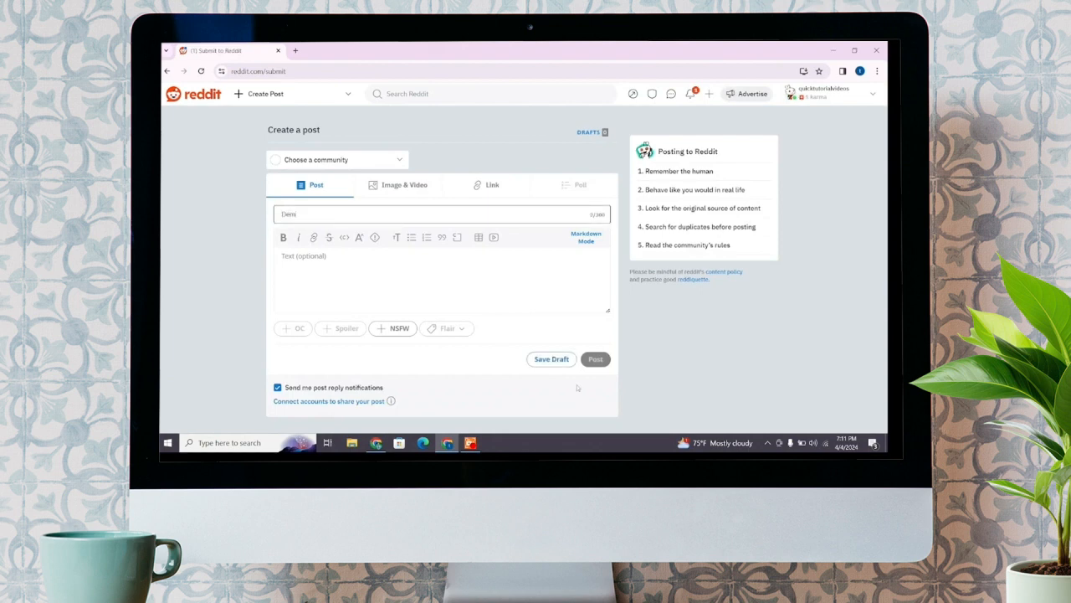
type("Hello Guys!")
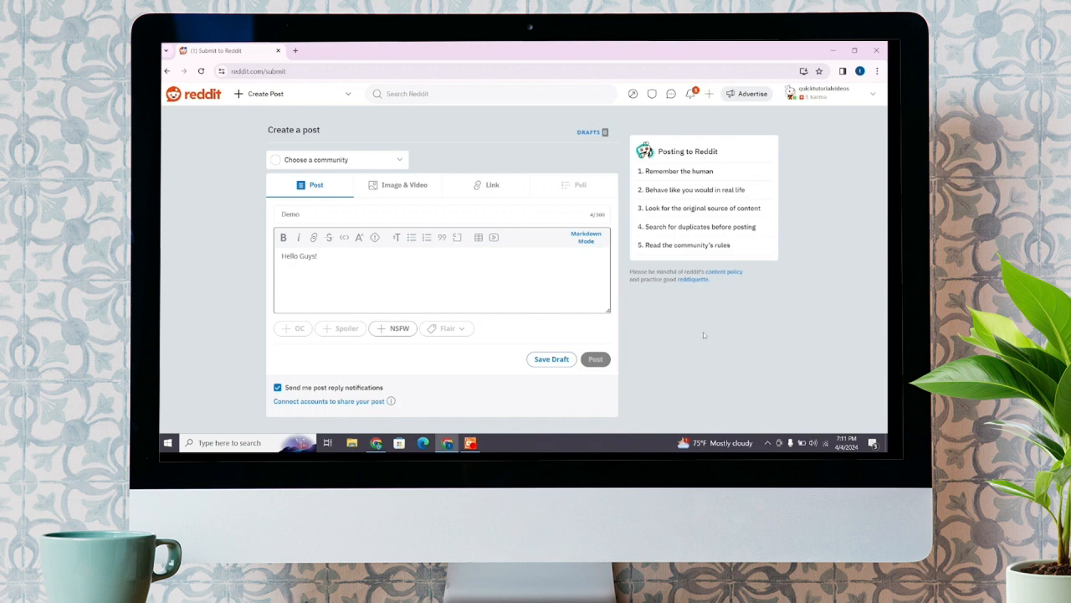
Step: Select the word 'Hello' in the body to mark it as spoiler text
double_click(291, 254)
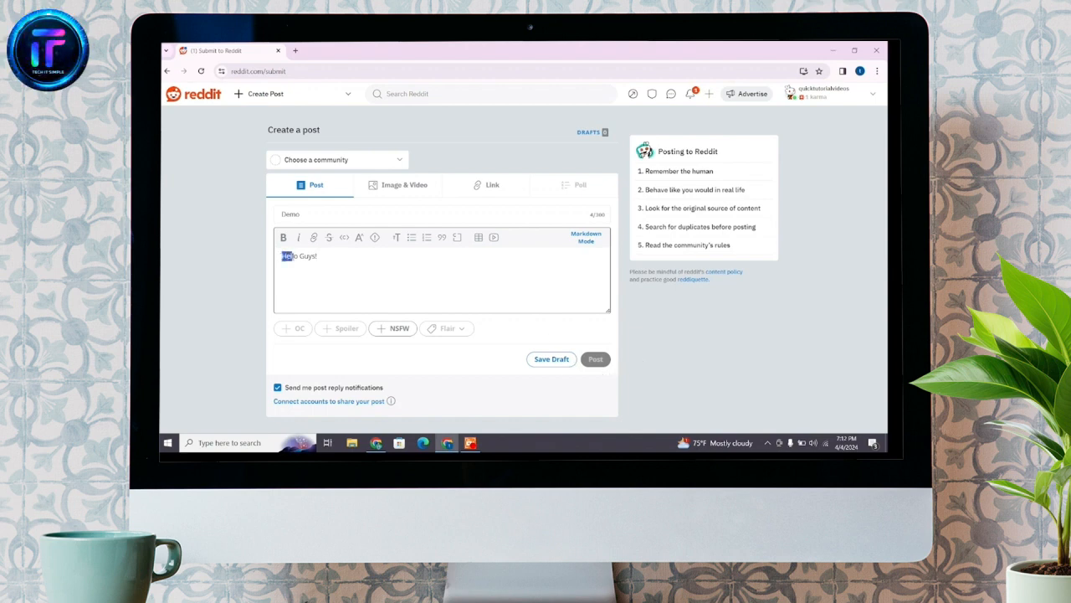
mouse_move(328, 238)
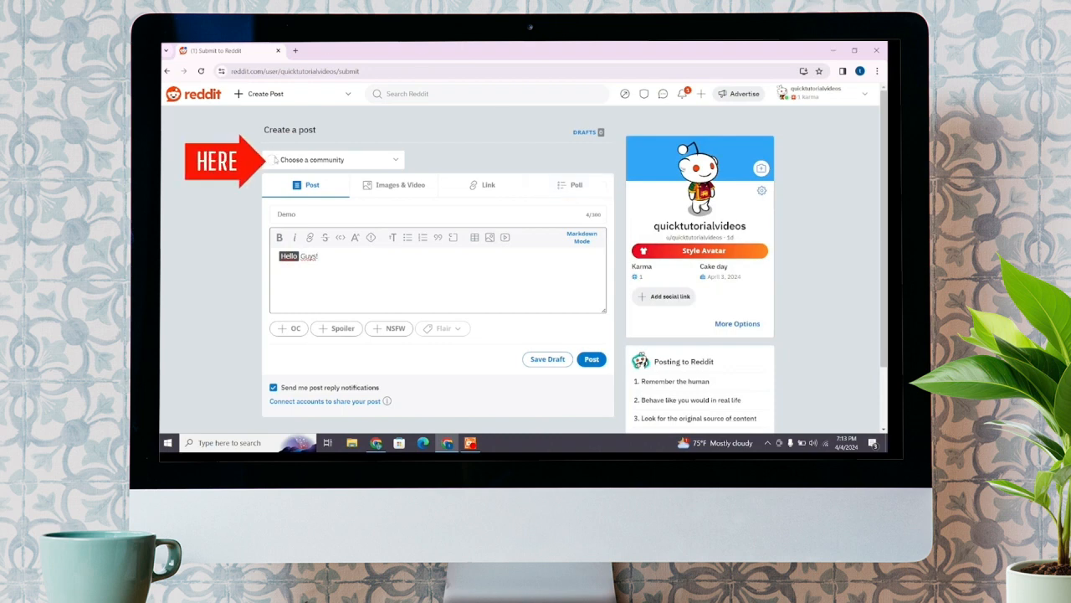
Step: Publish the Demo post to the user's own profile as its community
left_click(333, 159)
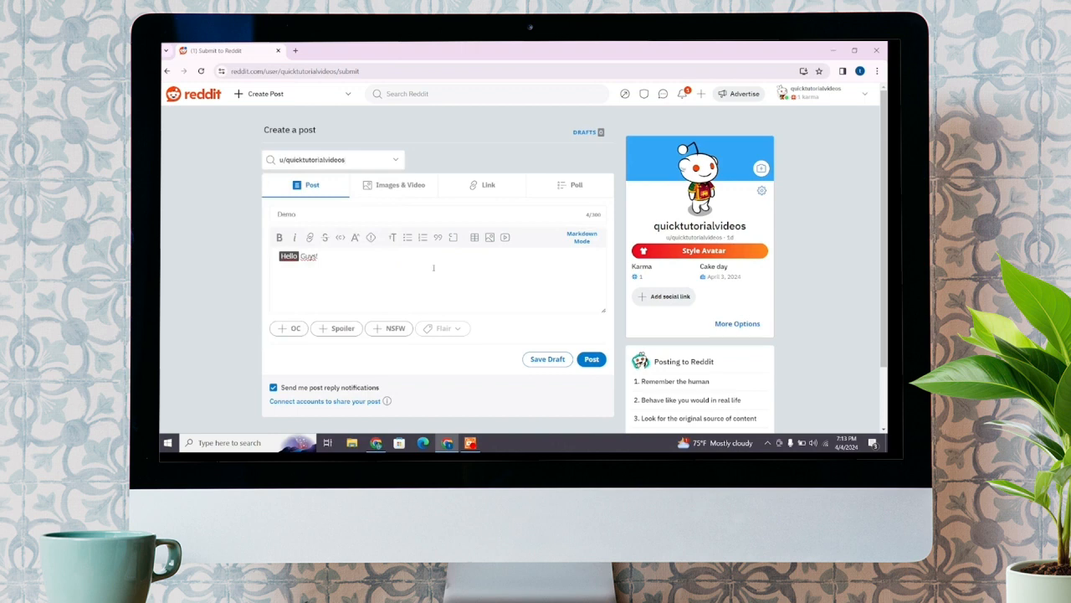
left_click(593, 358)
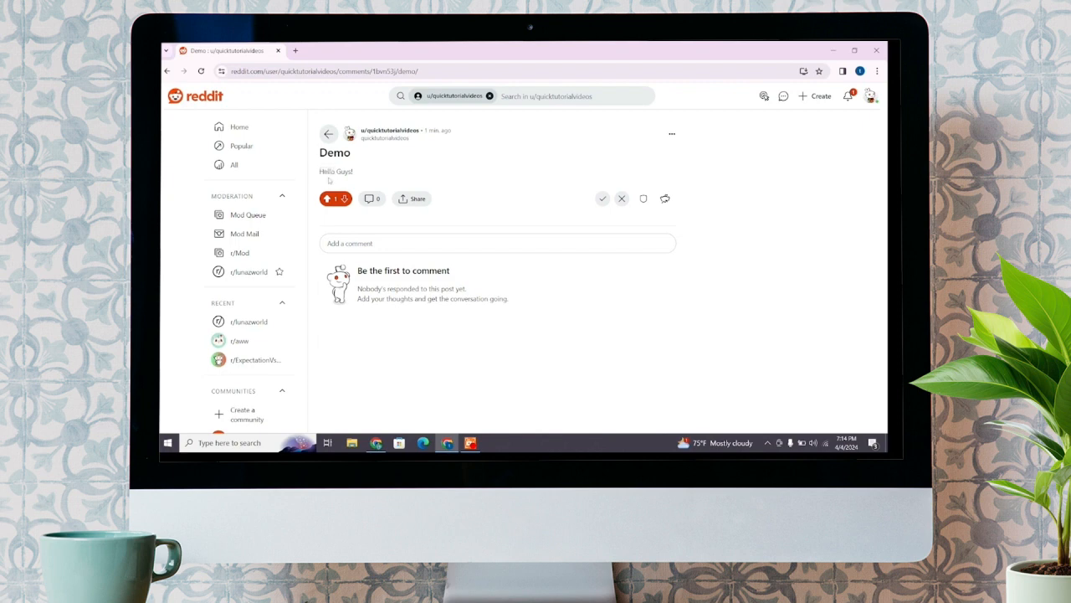
Step: Approve the published Demo post and reveal its options menu with 'Add spoiler tag'
left_click(603, 197)
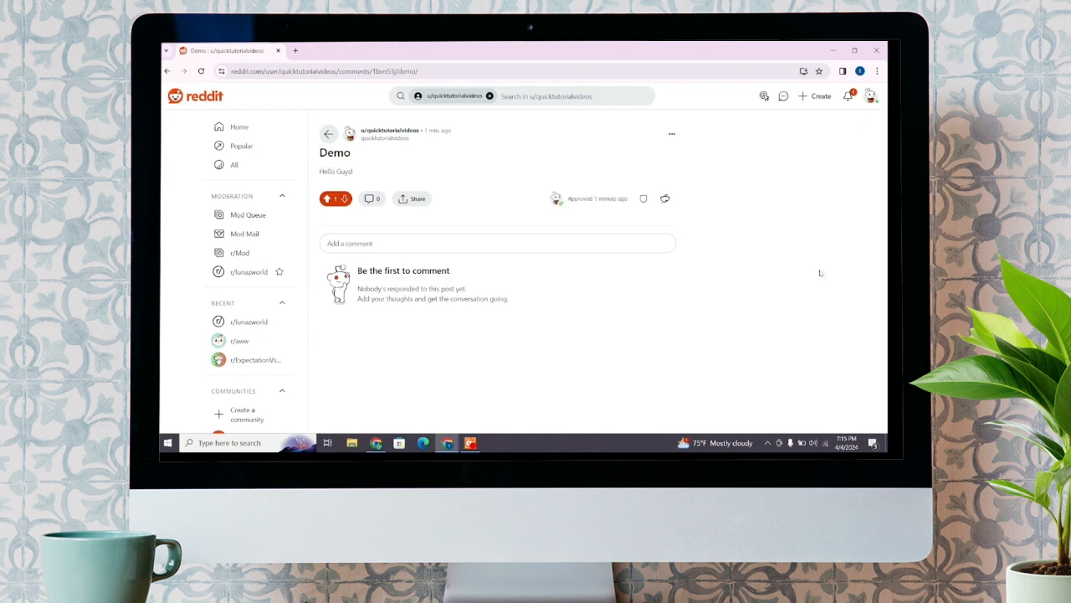
mouse_move(753, 216)
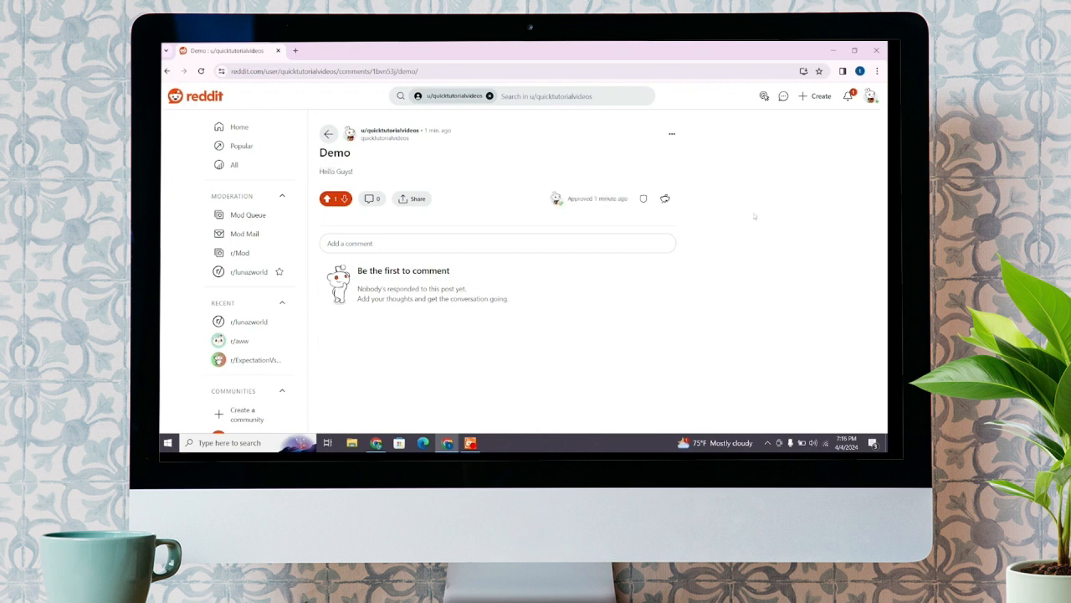
left_click(673, 134)
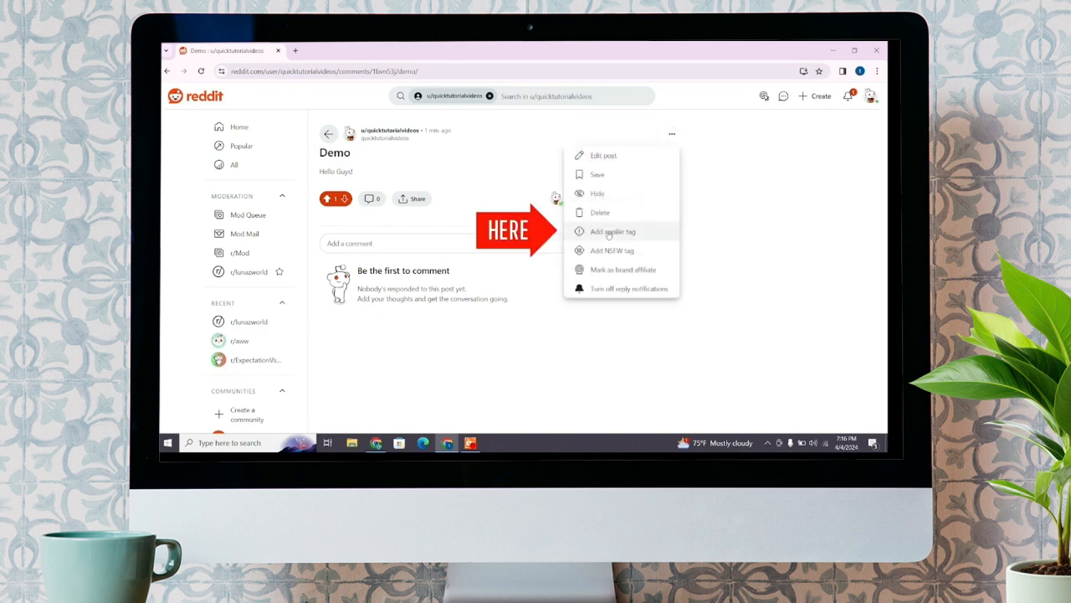